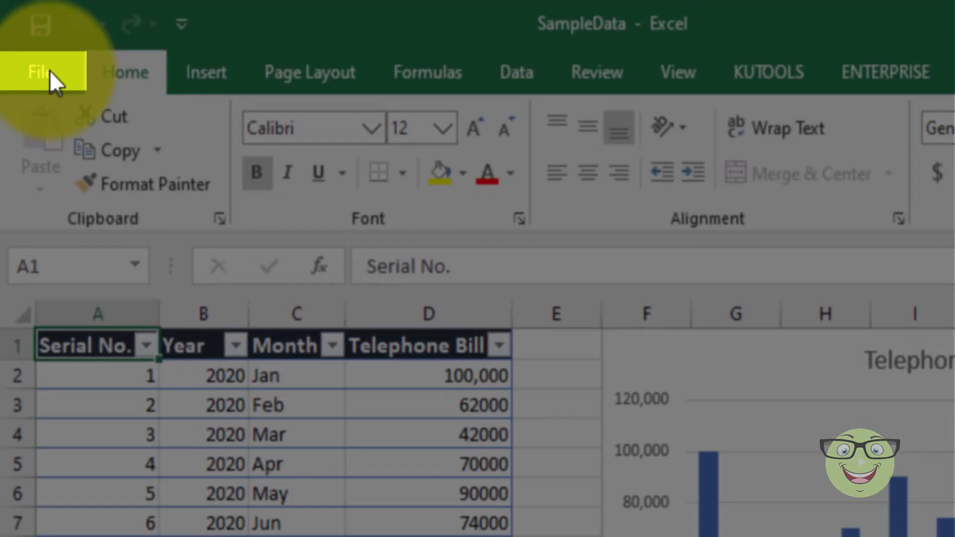
Step: Go to File > Save As to reach the save locations page for the SampleData workbook
left_click(38, 71)
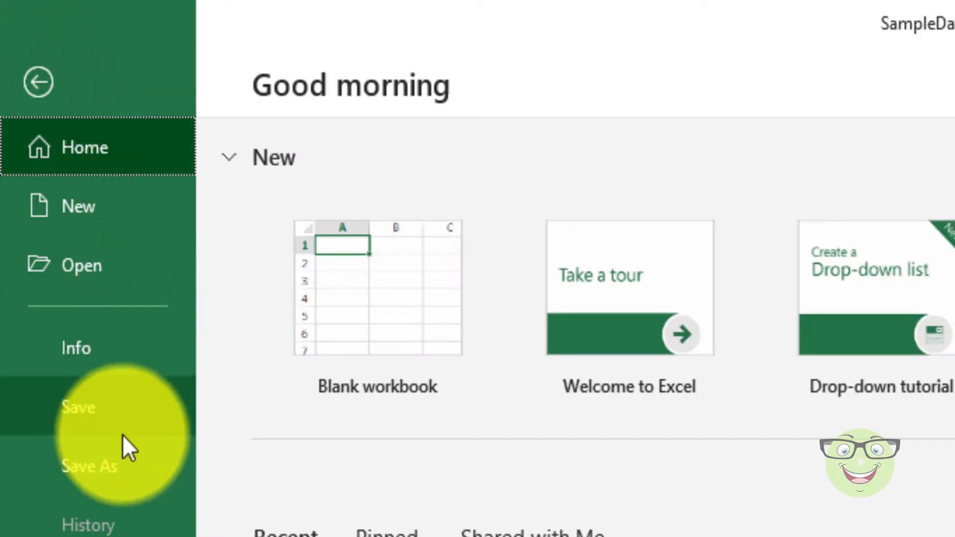
left_click(89, 466)
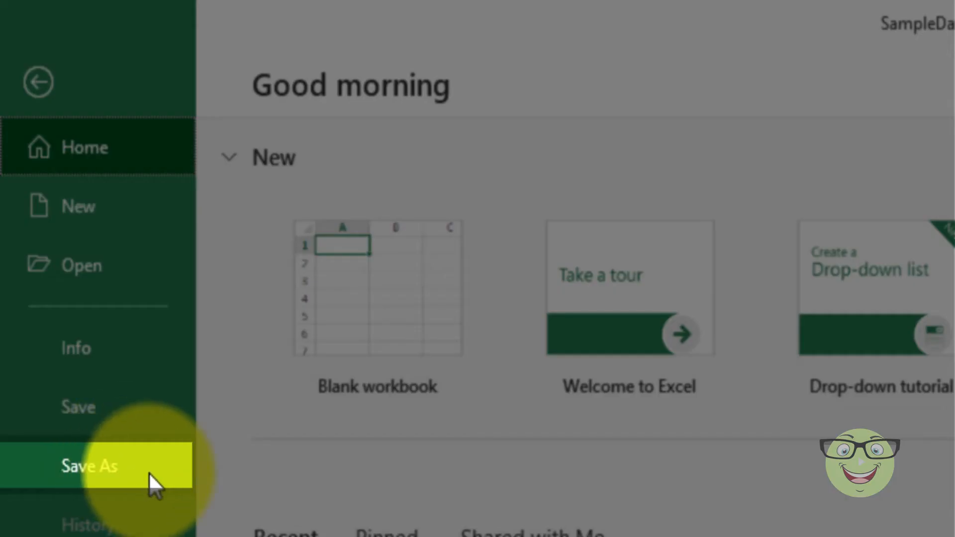
left_click(90, 466)
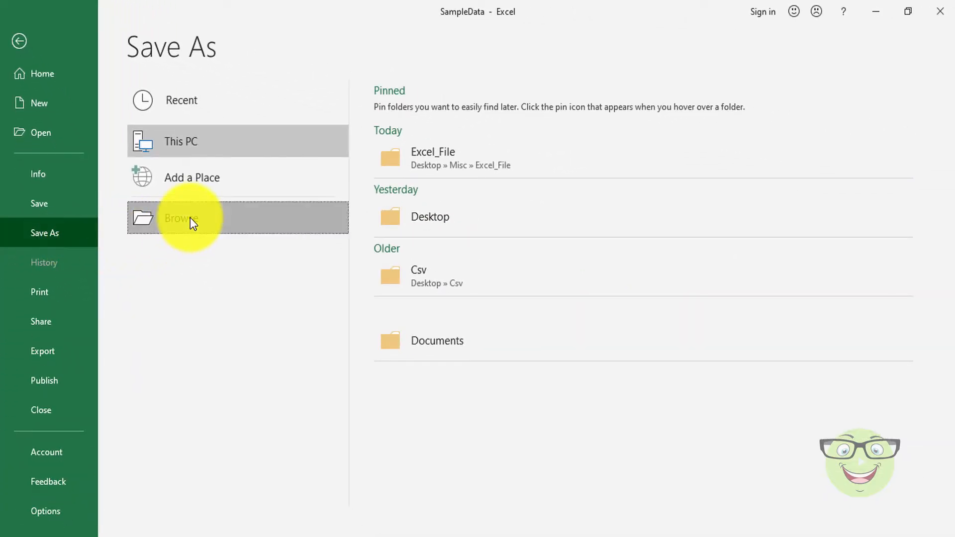
Step: Browse to the Excel_File folder and save as SampleData_with_Tumbnail with Save Thumbnail ticked
left_click(180, 218)
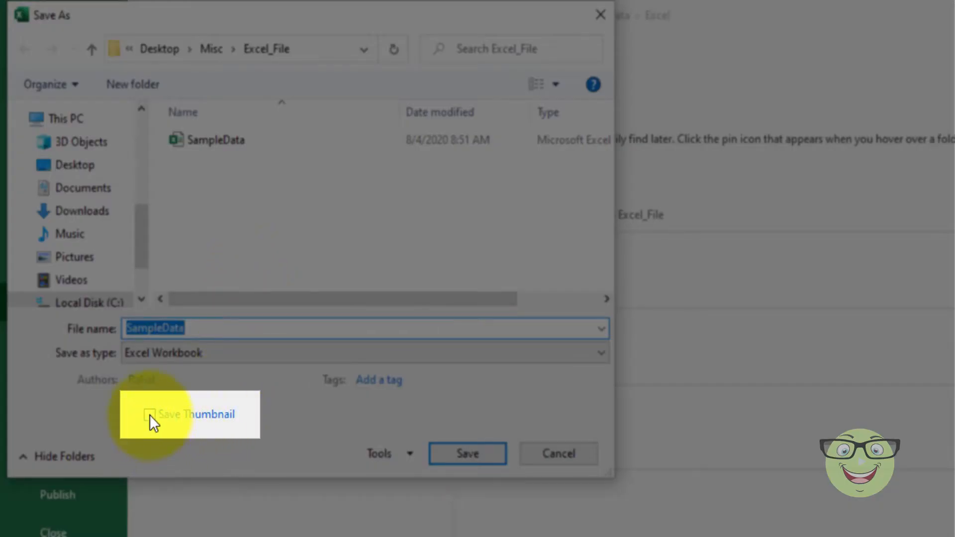
left_click(148, 414)
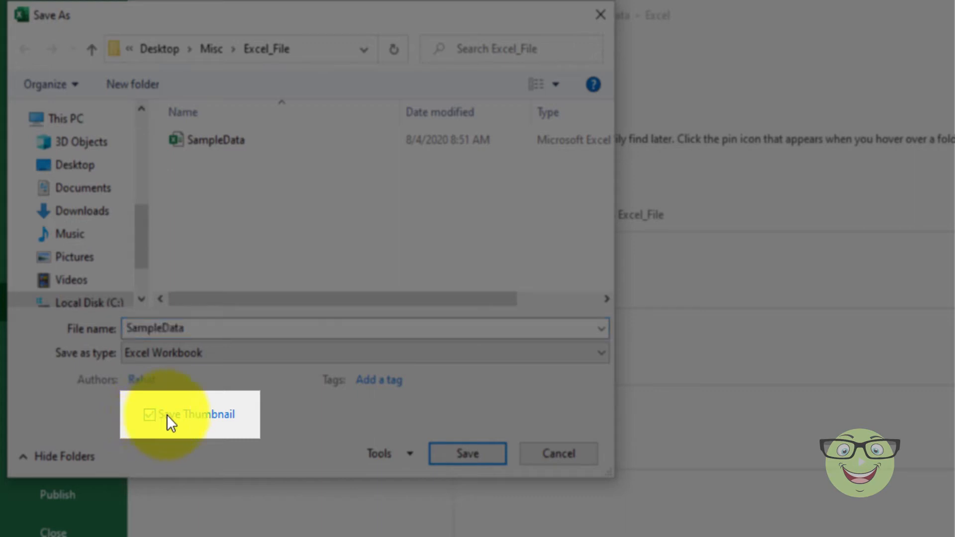
left_click(149, 414)
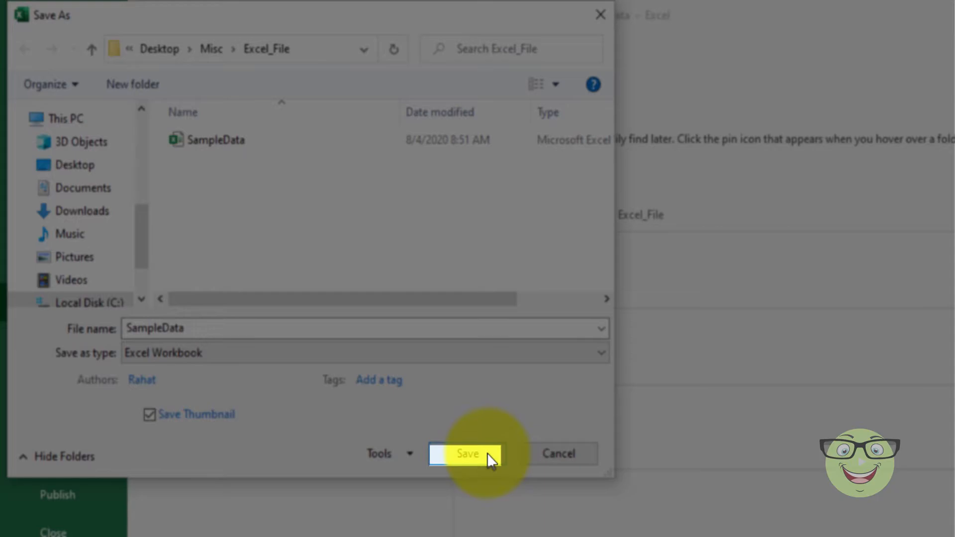
left_click(466, 454)
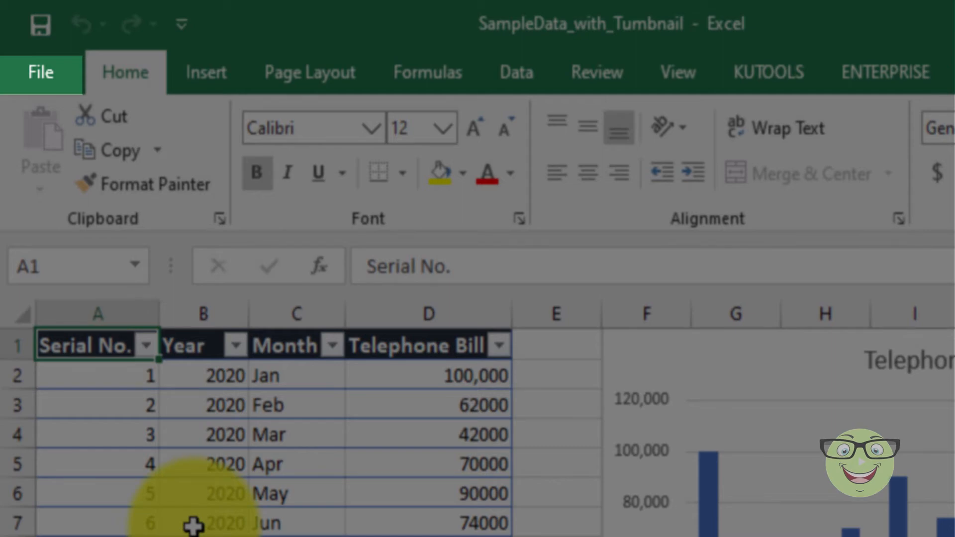
Step: Show the Info page for SampleData_with_Tumbnail and expand the Properties dropdown
left_click(40, 73)
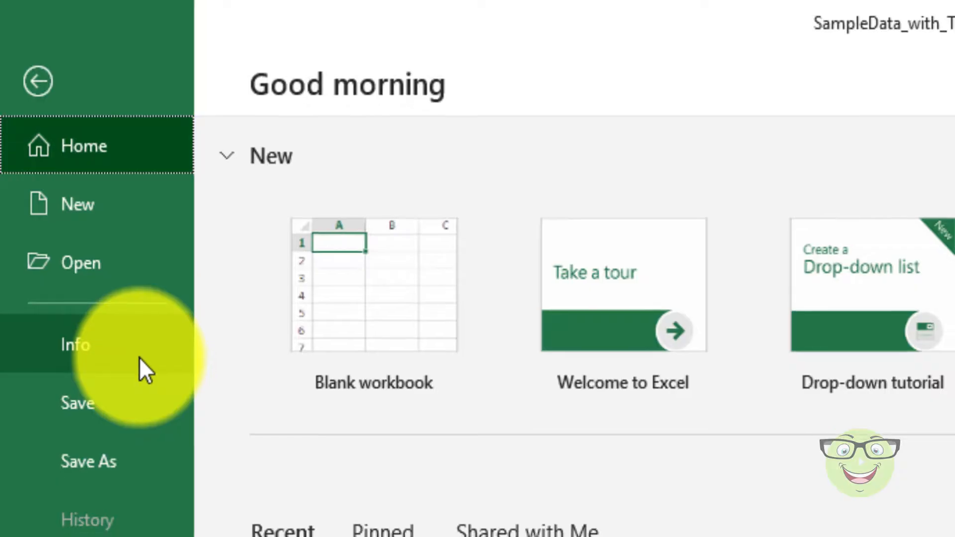
left_click(74, 344)
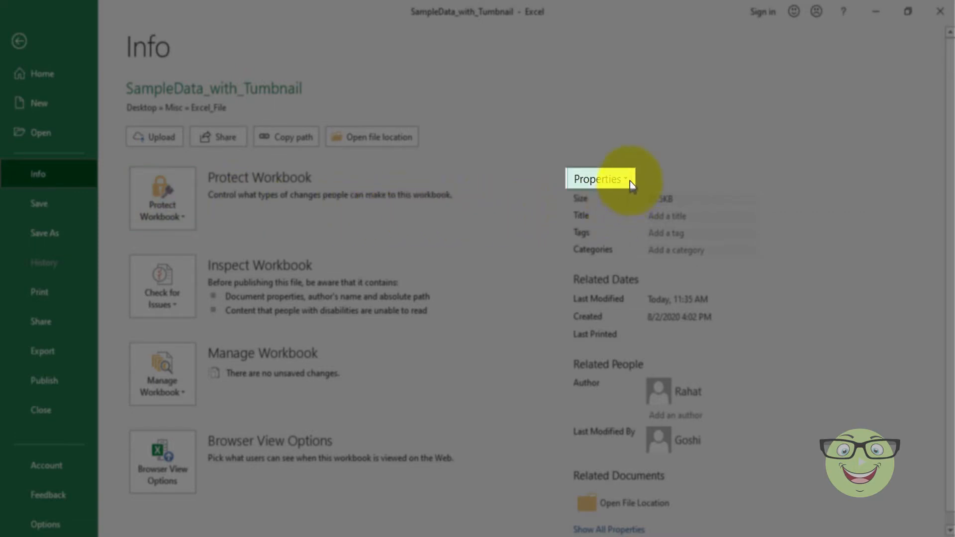
left_click(600, 179)
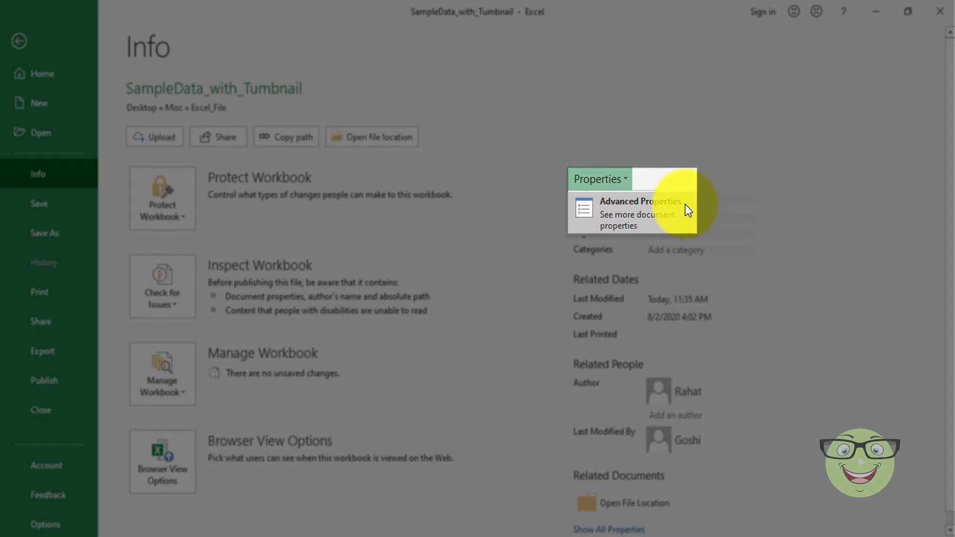
Step: In Advanced Properties, enable Save Thumbnails for All Excel Documents and confirm with OK
left_click(640, 210)
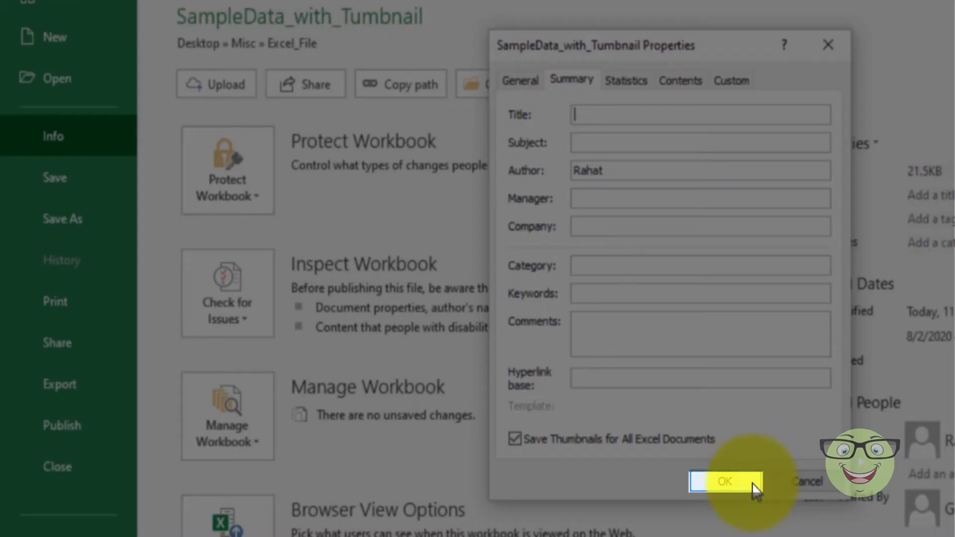
left_click(725, 482)
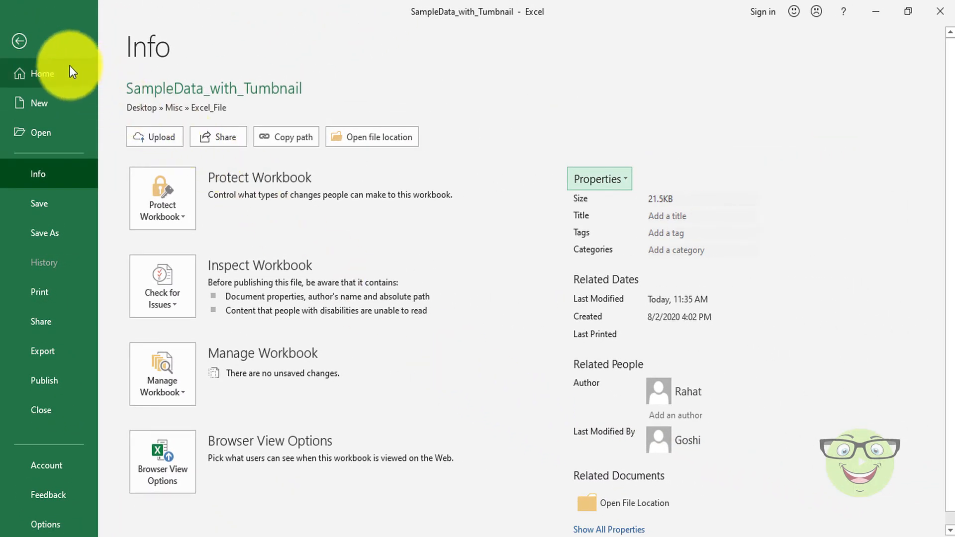
Step: Return from the backstage to the telephone bill sheet and its chart
left_click(19, 41)
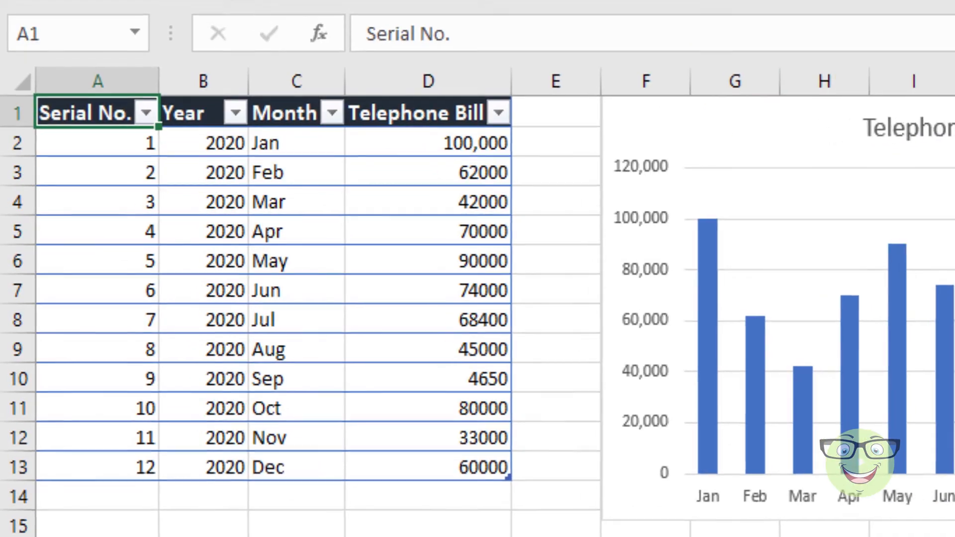